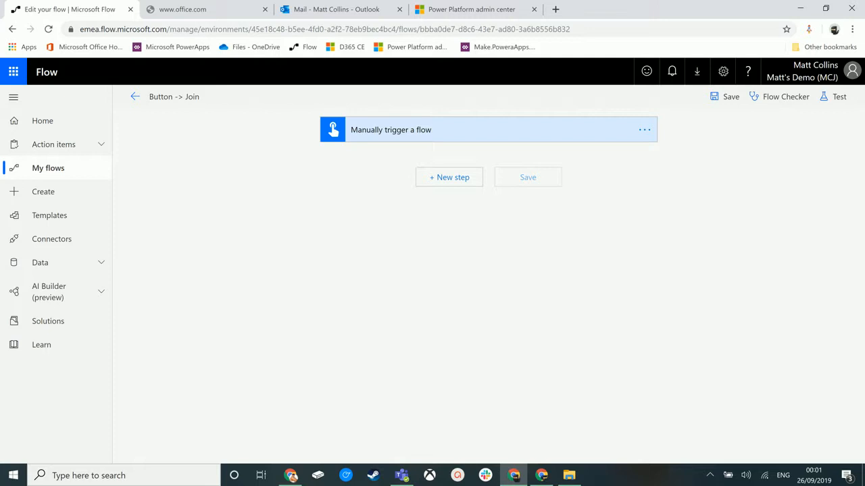
Step: Add a Compose action from Built-in > Data Operations after the manual trigger
click(527, 177)
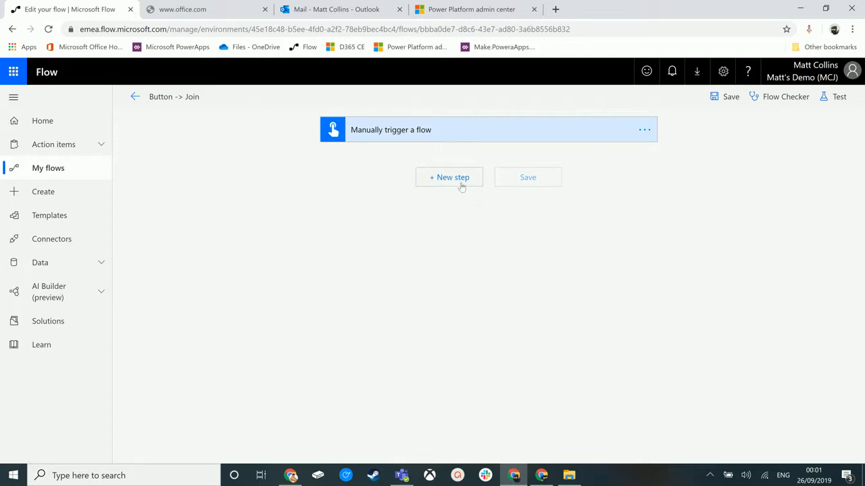
click(448, 176)
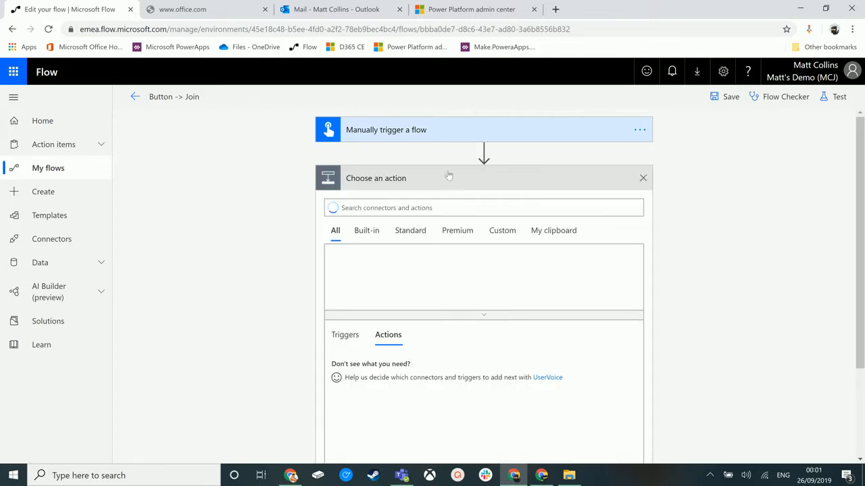
click(367, 229)
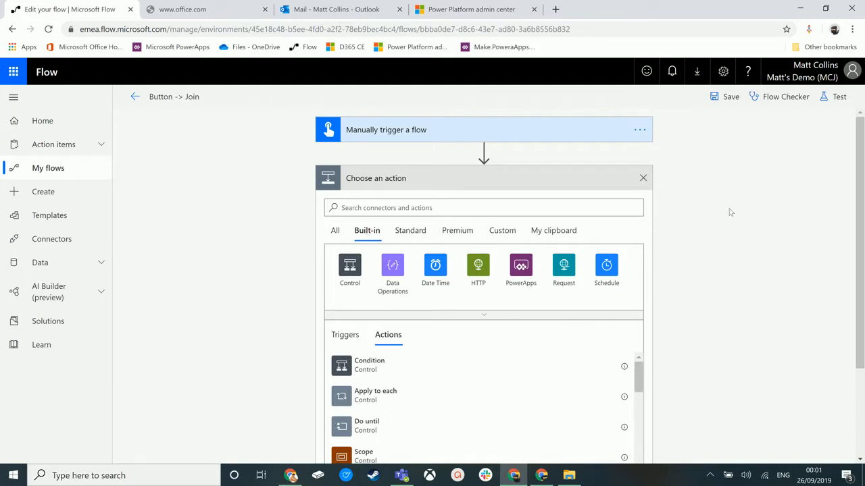
click(392, 269)
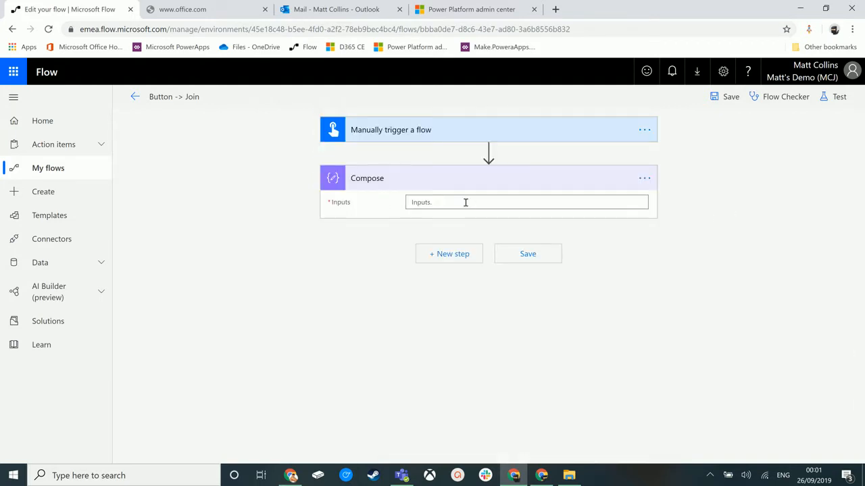
Step: Fill the Compose Inputs box with the text 'Hellow, world.'
click(464, 202)
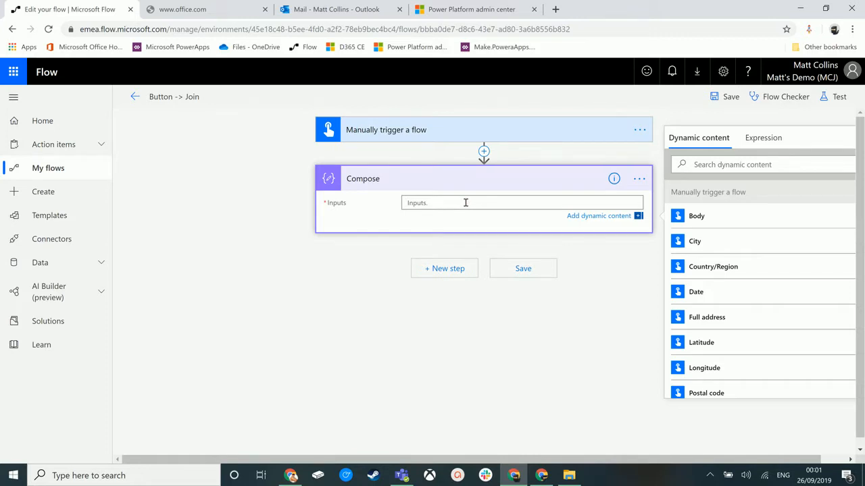
text(Hellow, world)
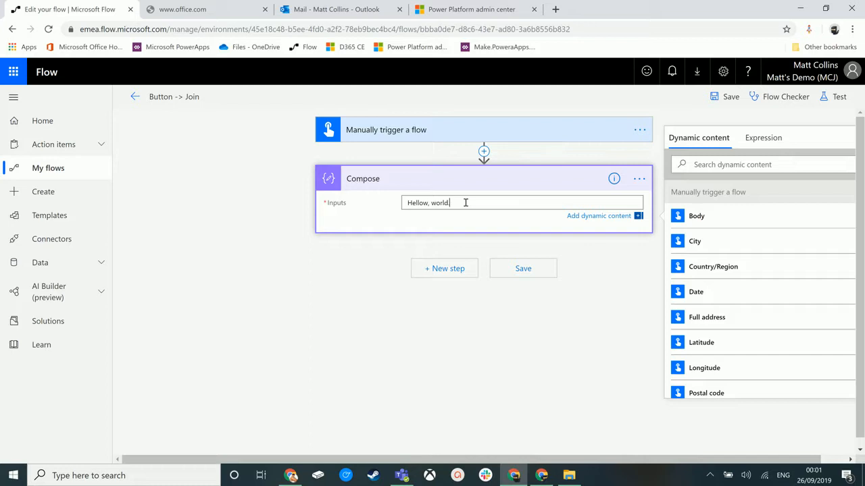
text(.)
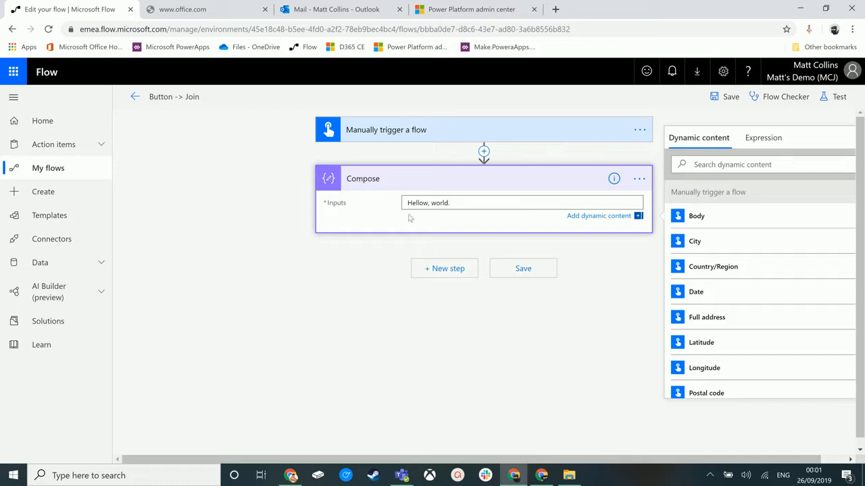
mouse_move(459, 232)
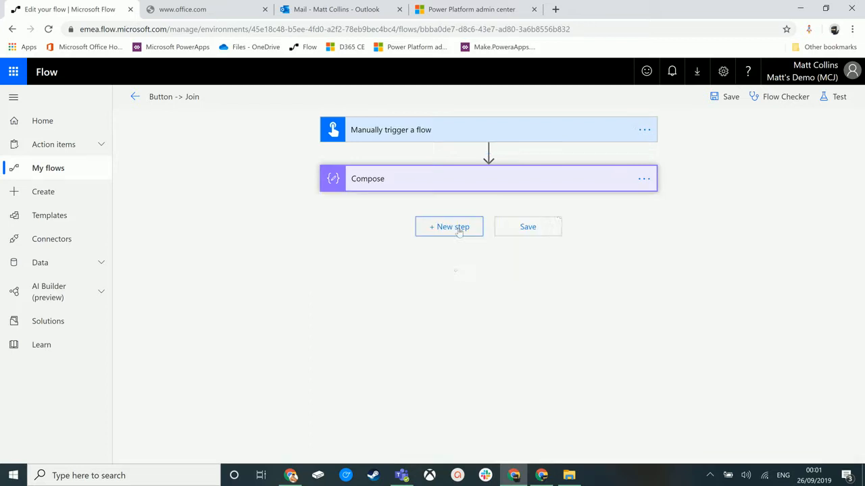
Step: Add an Outlook.com 'Send an email (V2)' action after Compose
click(448, 227)
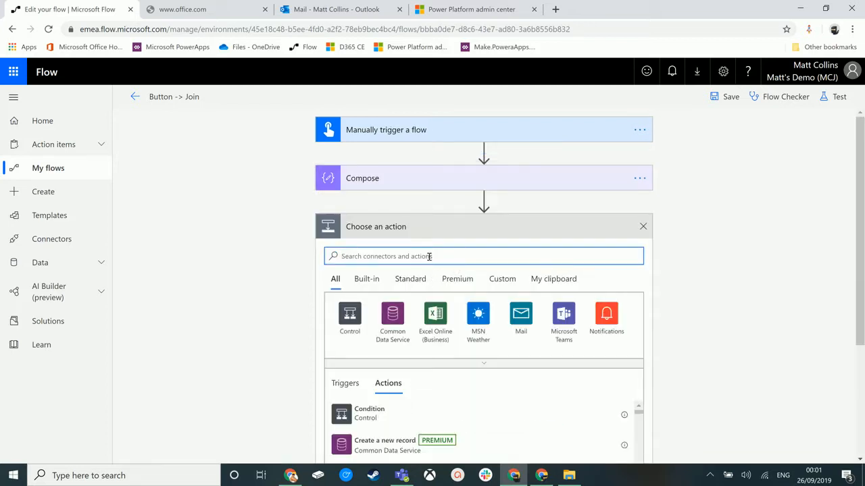
text(email)
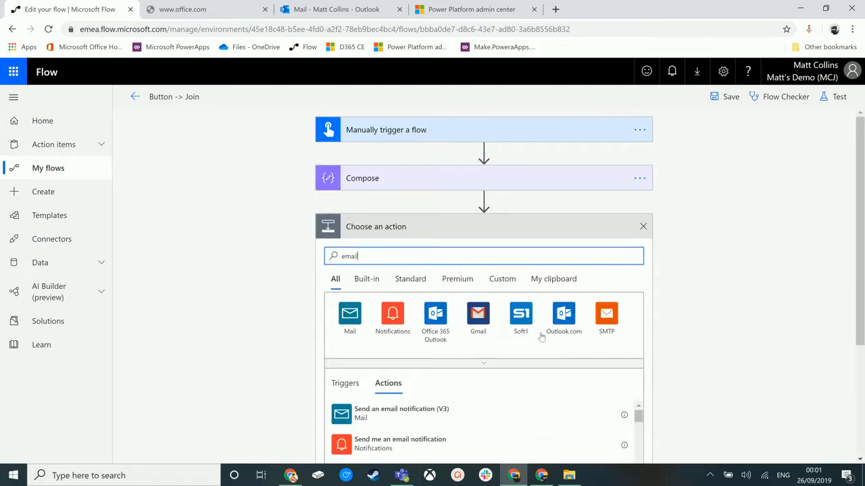
click(563, 313)
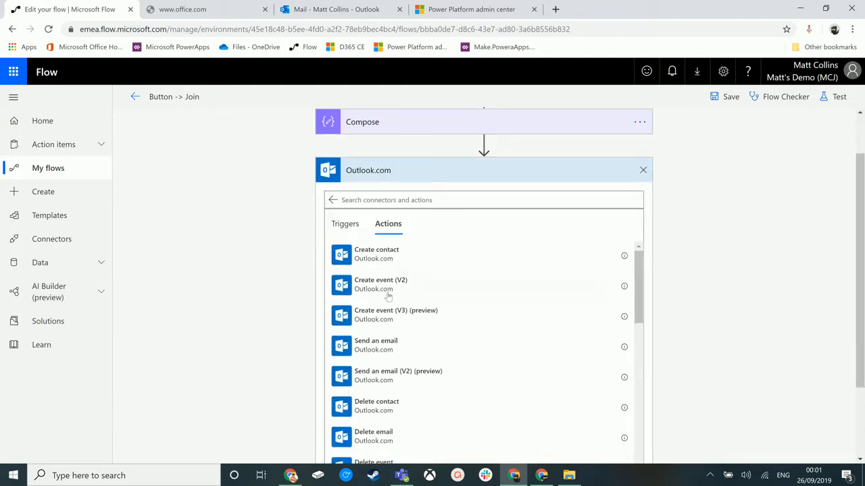
click(397, 375)
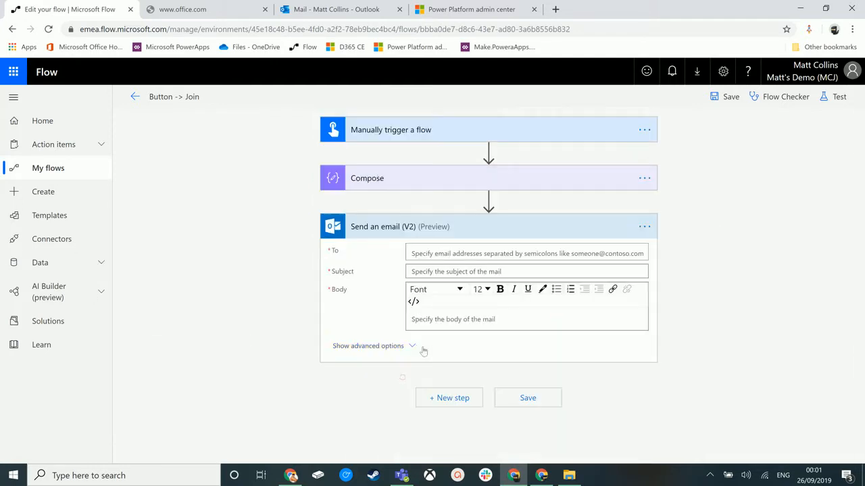
click(527, 254)
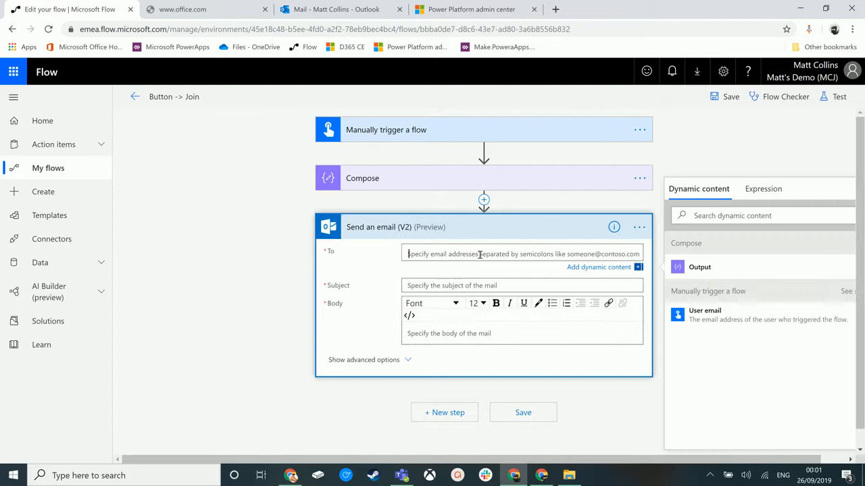
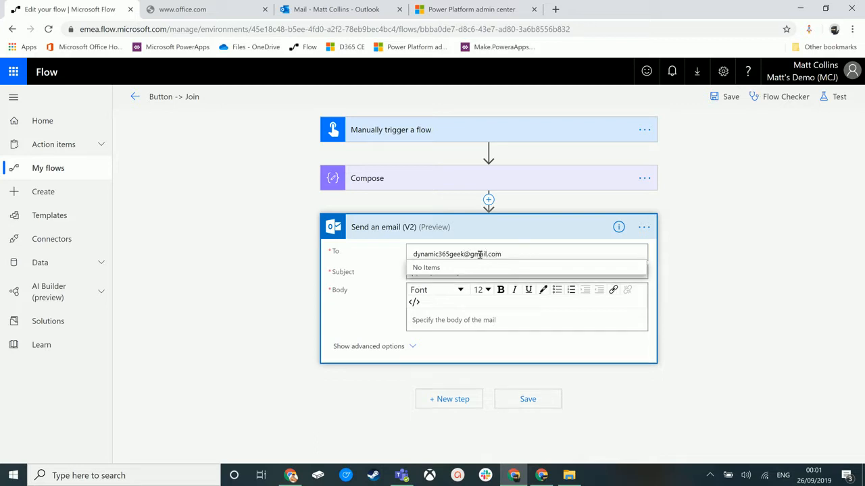
Step: Set the subject to 'Test Email' and move to the body for the Compose output
click(479, 254)
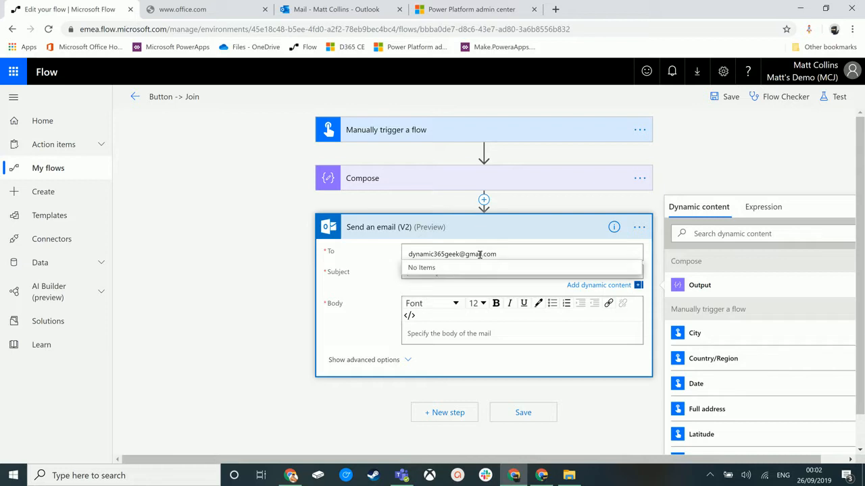
text(Test Email)
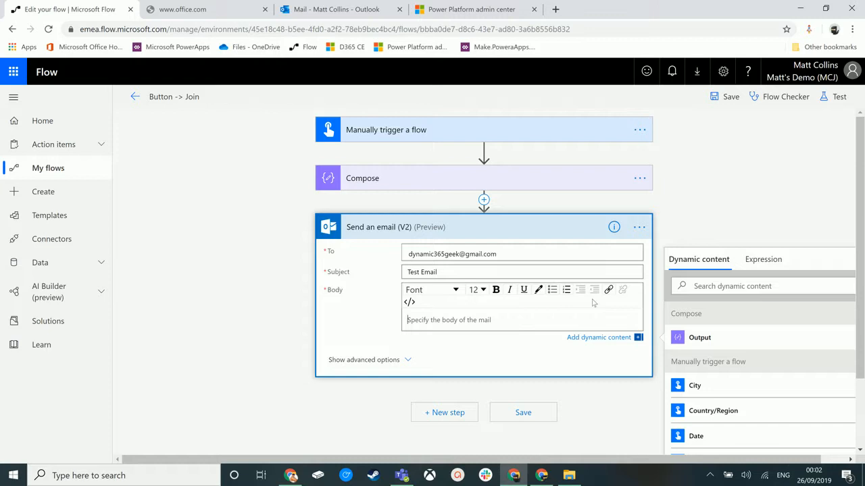
click(700, 338)
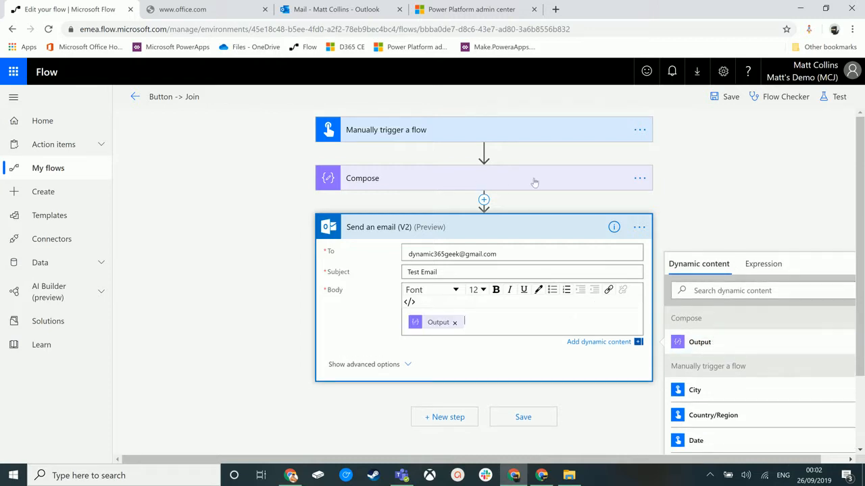
mouse_move(387, 205)
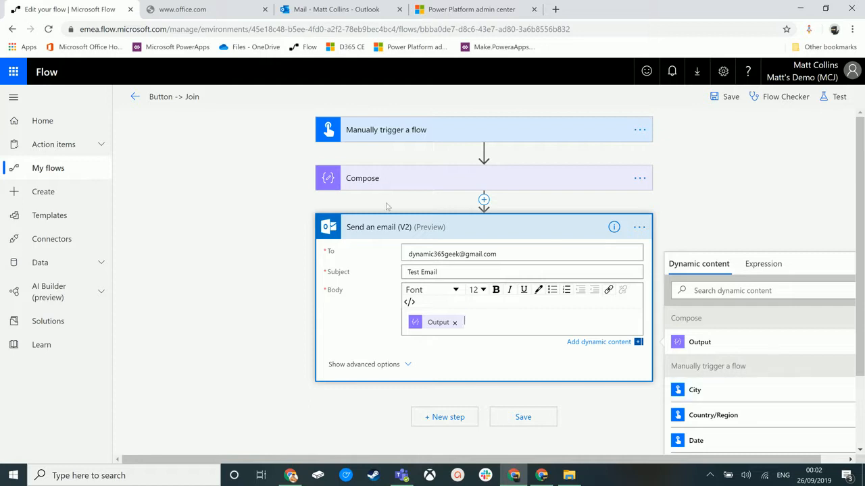
Step: Save the flow and run a manual test via Save & Test and Run flow, confirming it started
click(522, 416)
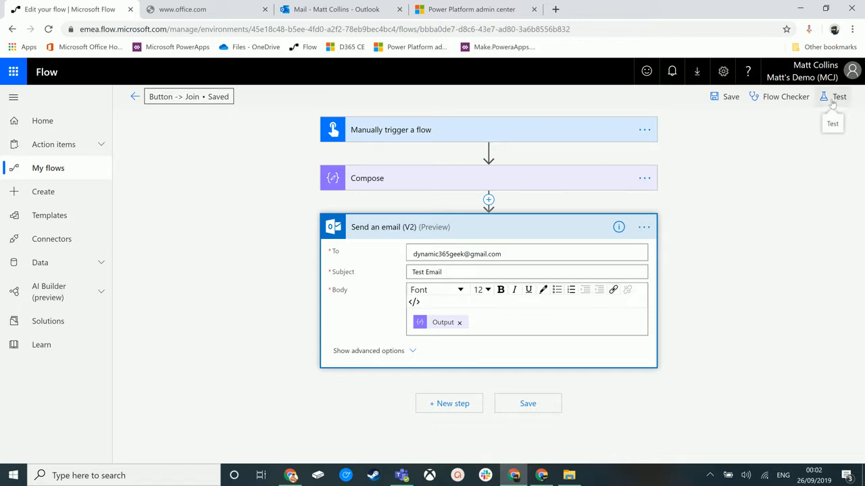
click(837, 97)
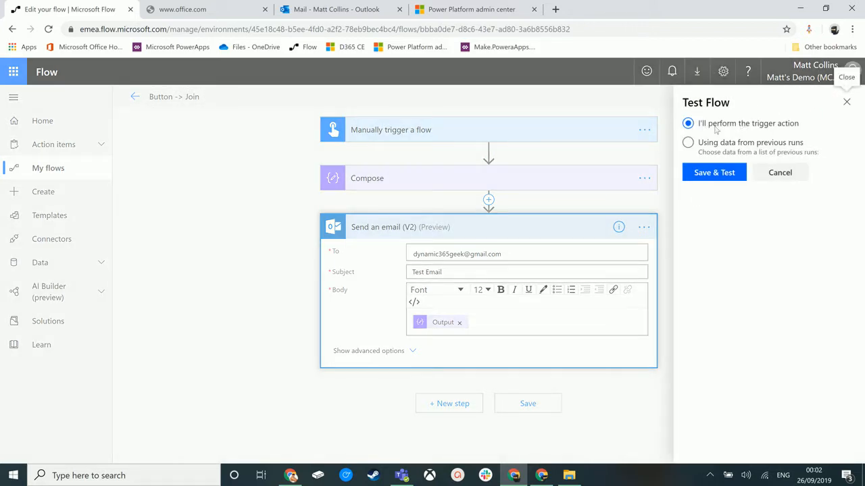
click(713, 172)
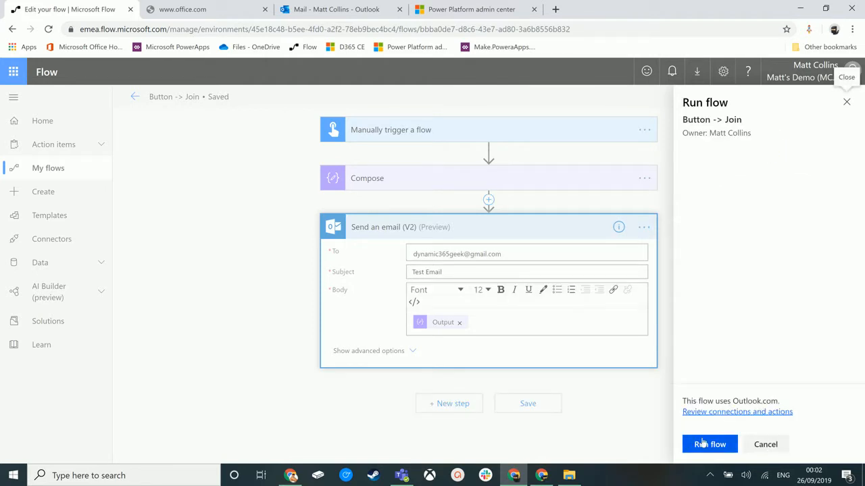
click(709, 443)
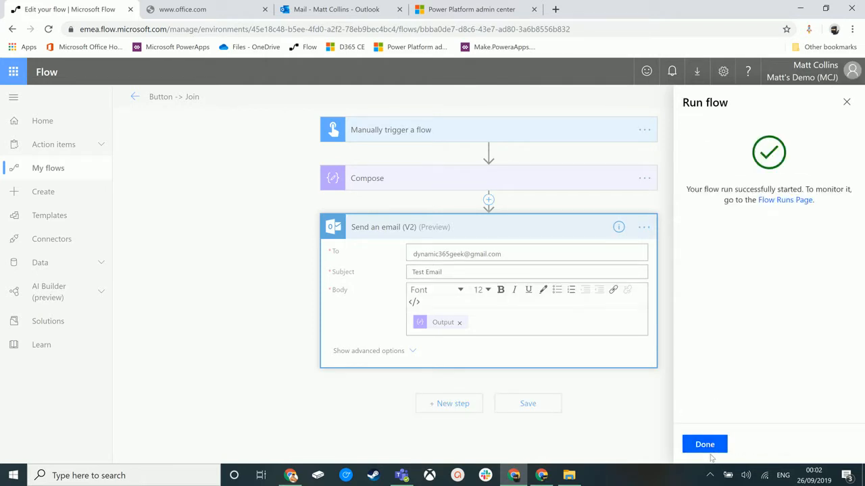
click(703, 443)
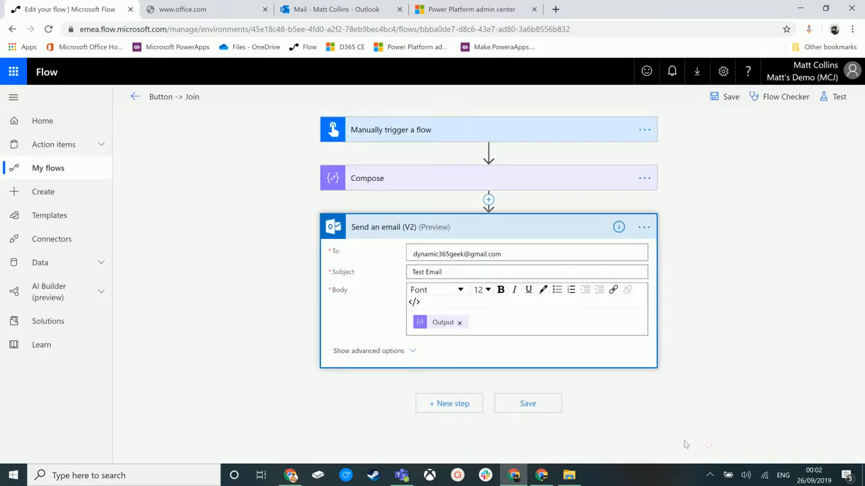
Step: Inspect the run history, expanding each step's inputs and outputs, then return to edit mode
click(838, 97)
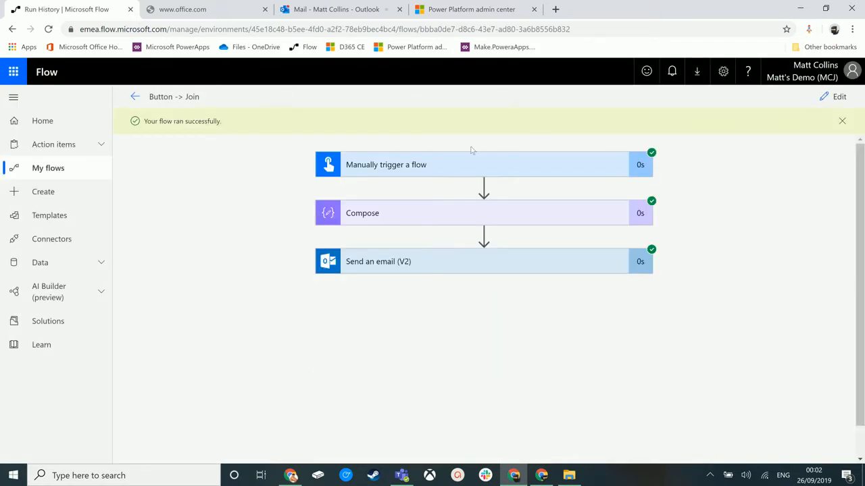
click(472, 165)
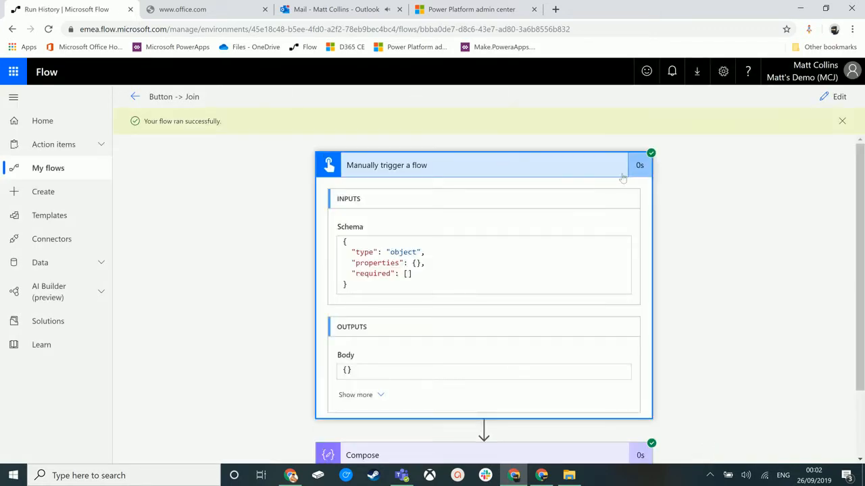
scroll(down, 3)
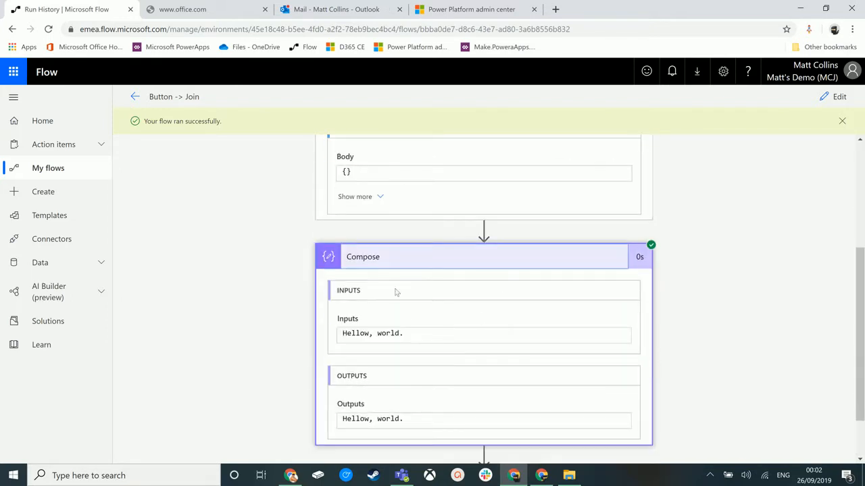
scroll(down, 3)
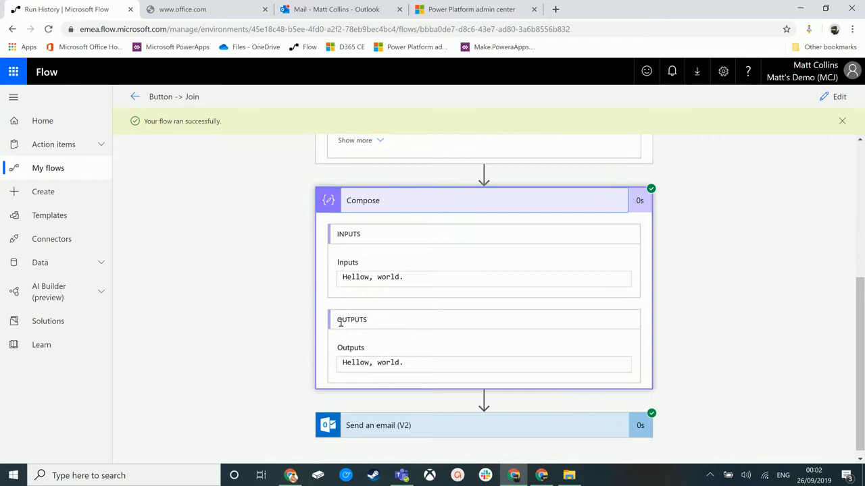
mouse_move(508, 257)
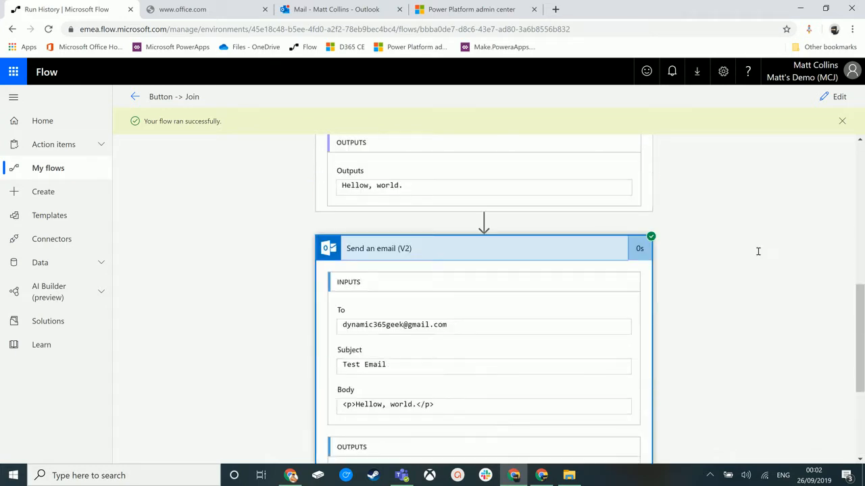
scroll(down, 3)
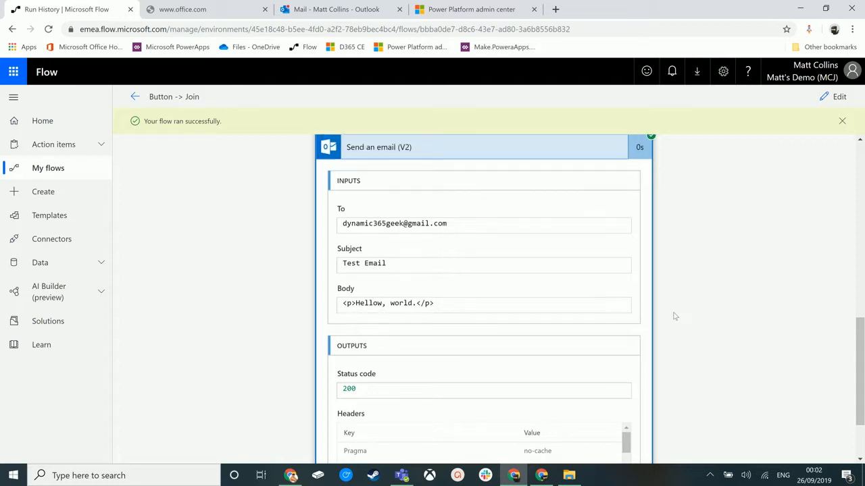
scroll(up, 3)
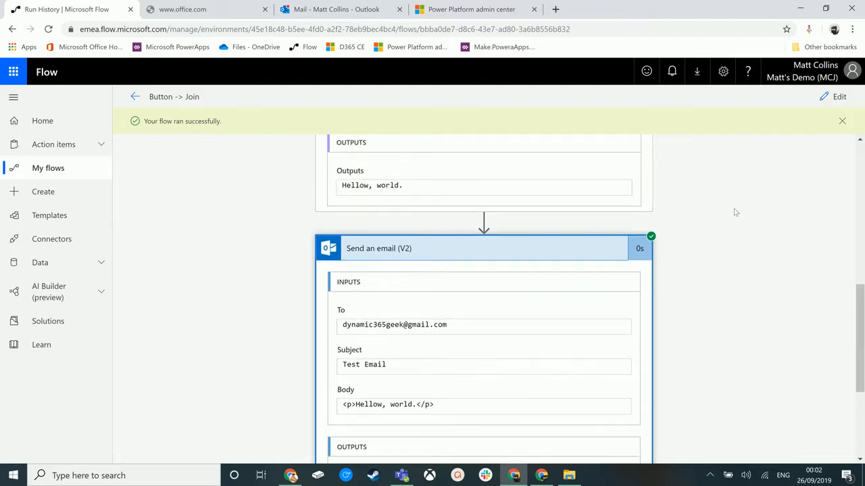
click(838, 96)
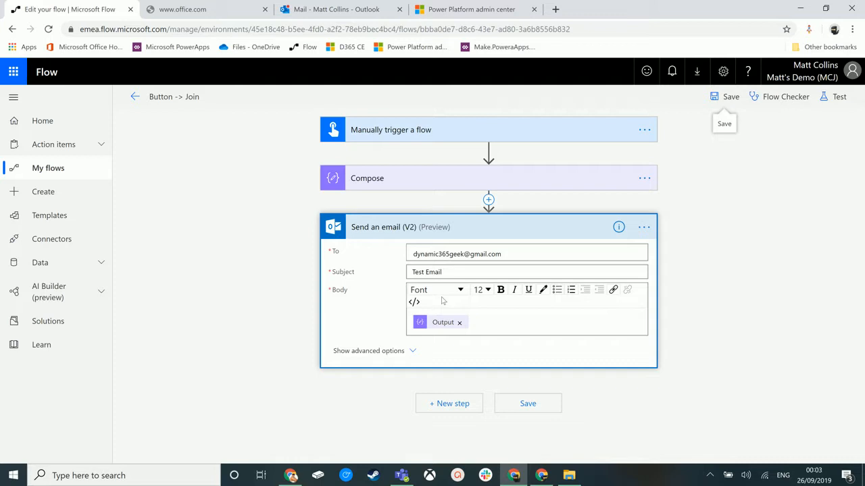
mouse_move(458, 179)
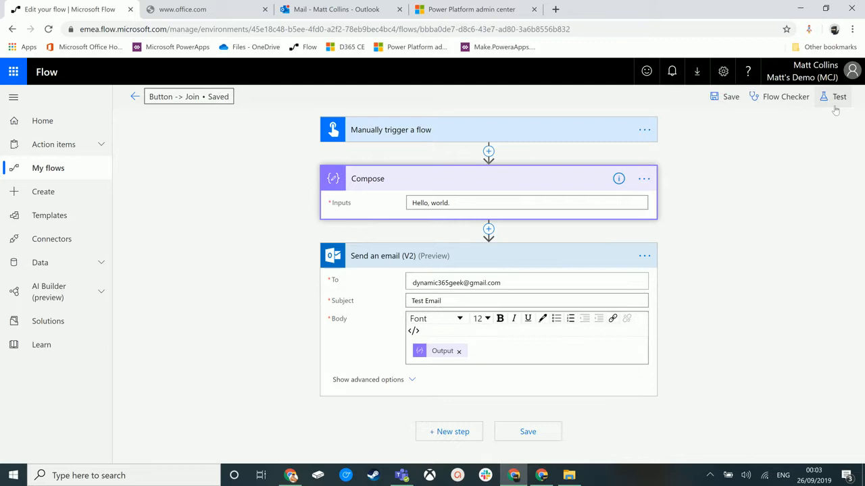
Step: Rerun the test with Save & Test and inspect what the Send an email (V2) step sent
click(837, 97)
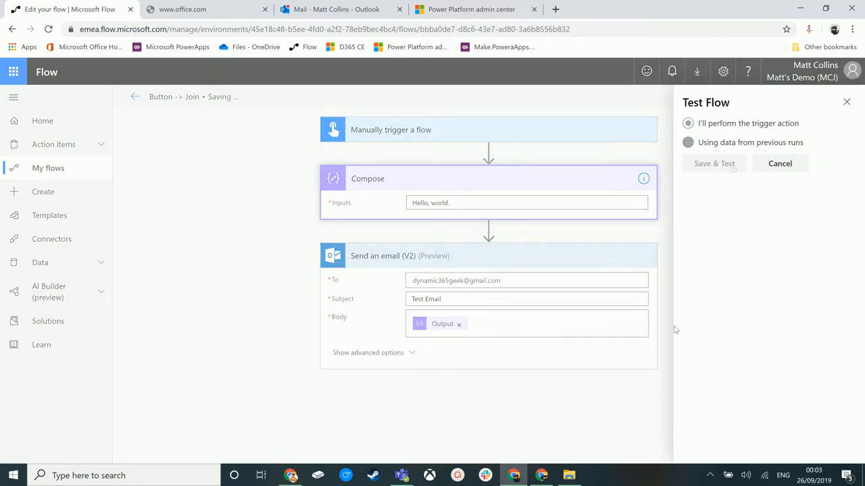
click(713, 162)
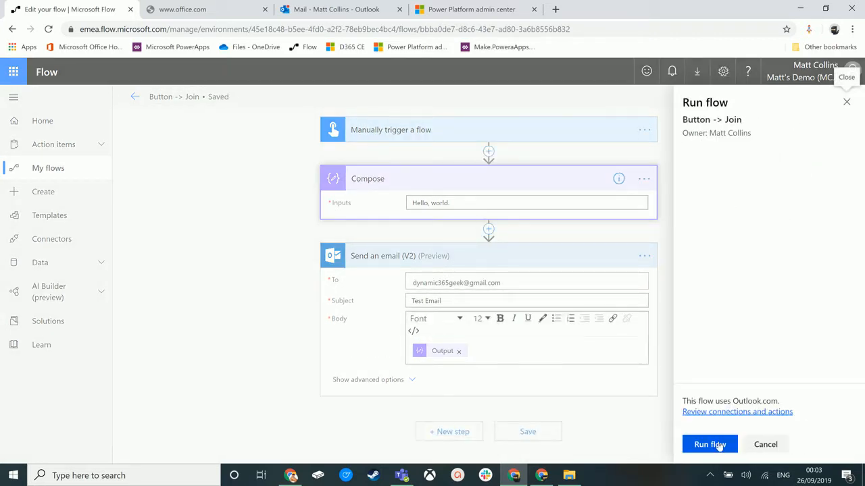
click(709, 443)
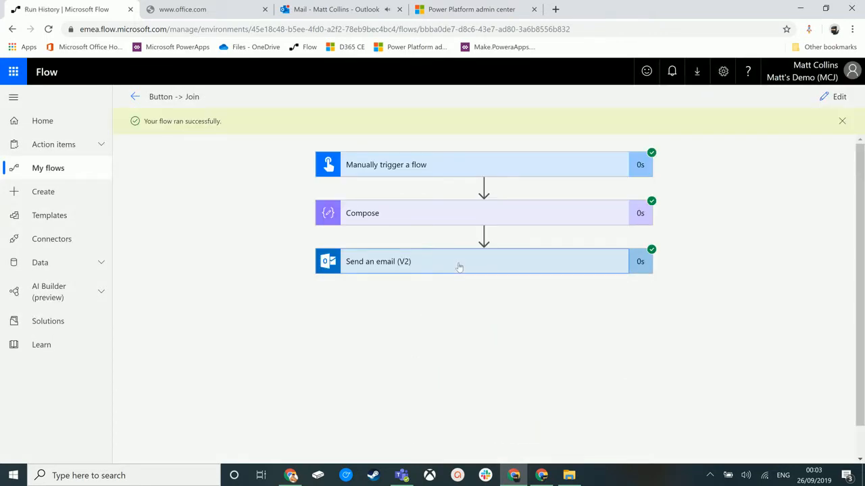
click(459, 262)
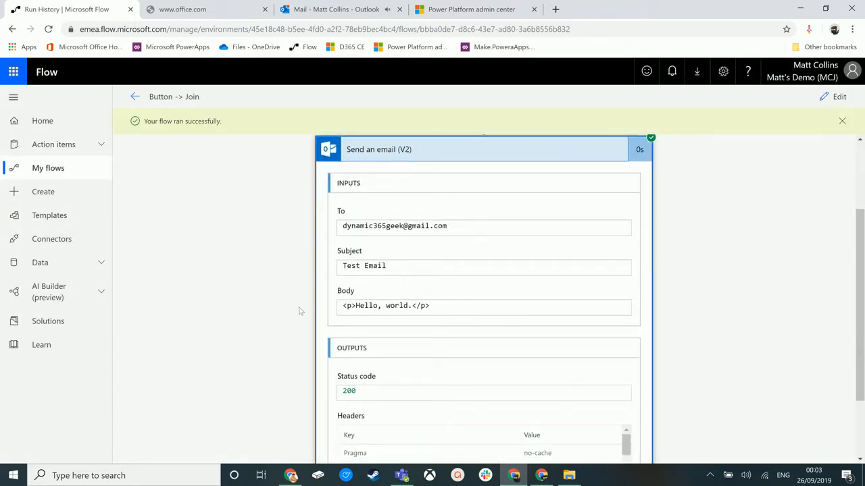